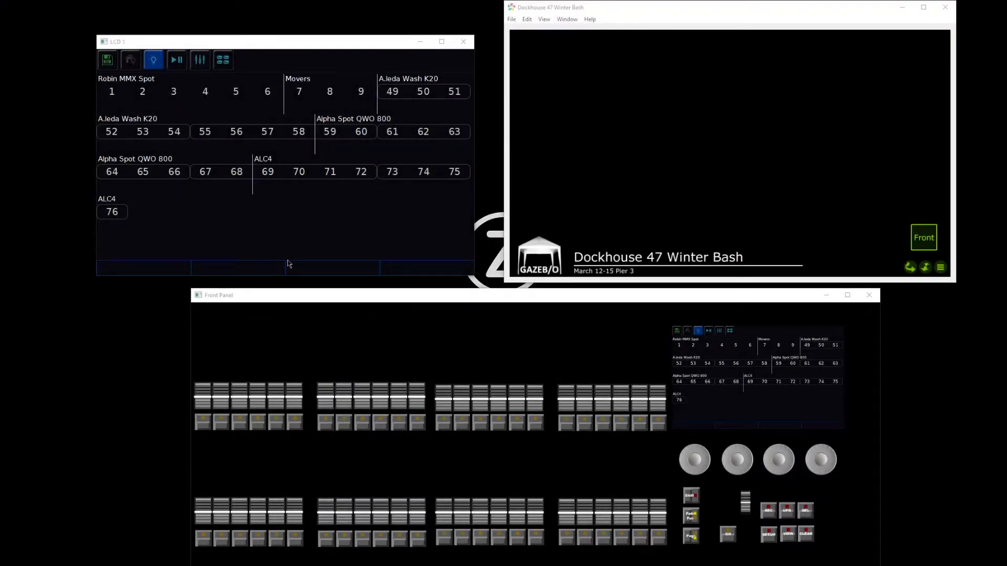
mouse_move(304, 261)
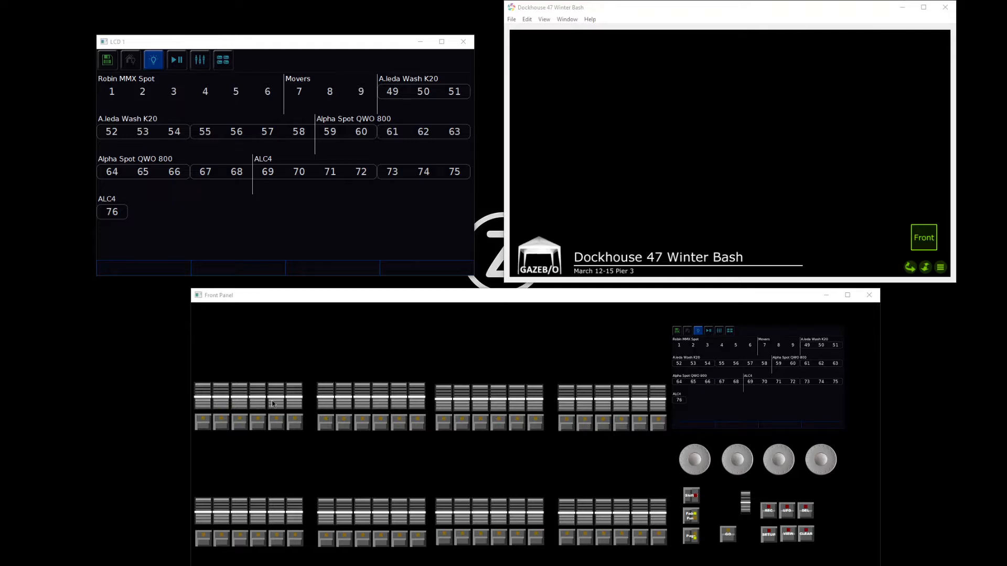
Step: Select the A.leda Wash K20 fixtures 49–54 from the fixture schedule
left_click(230, 423)
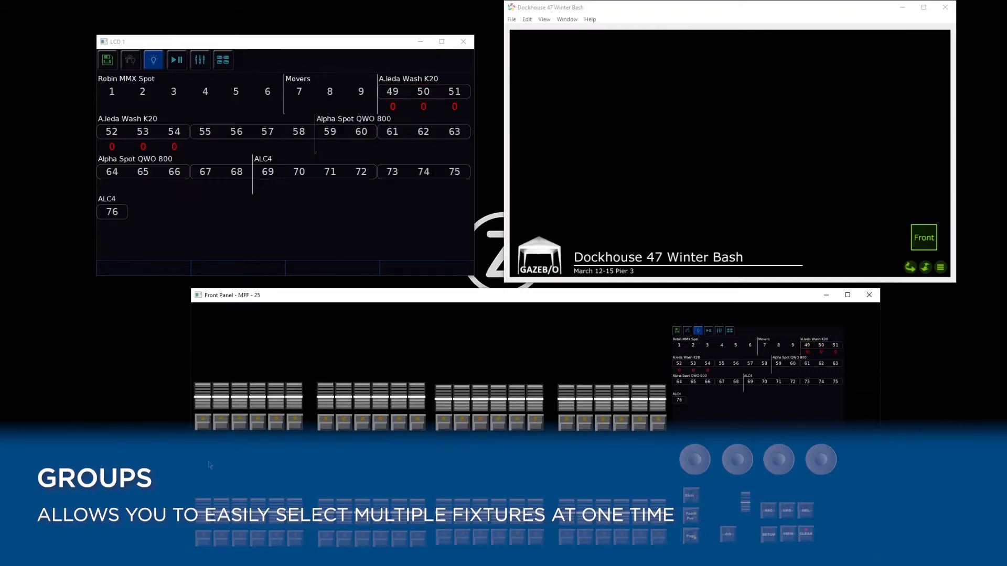
Step: Show the fixture groups, then switch to the empty position palettes view
left_click(222, 59)
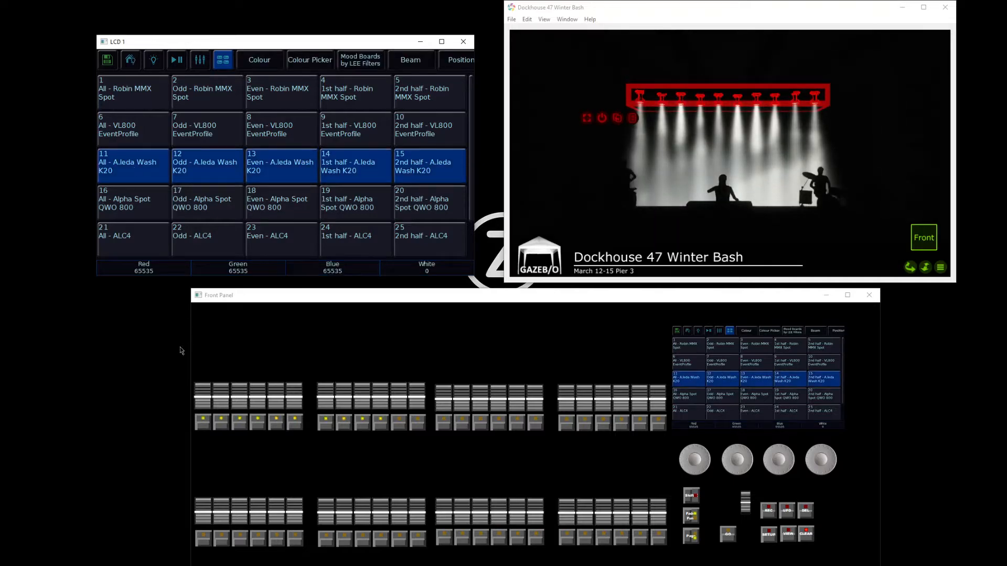
left_click(459, 60)
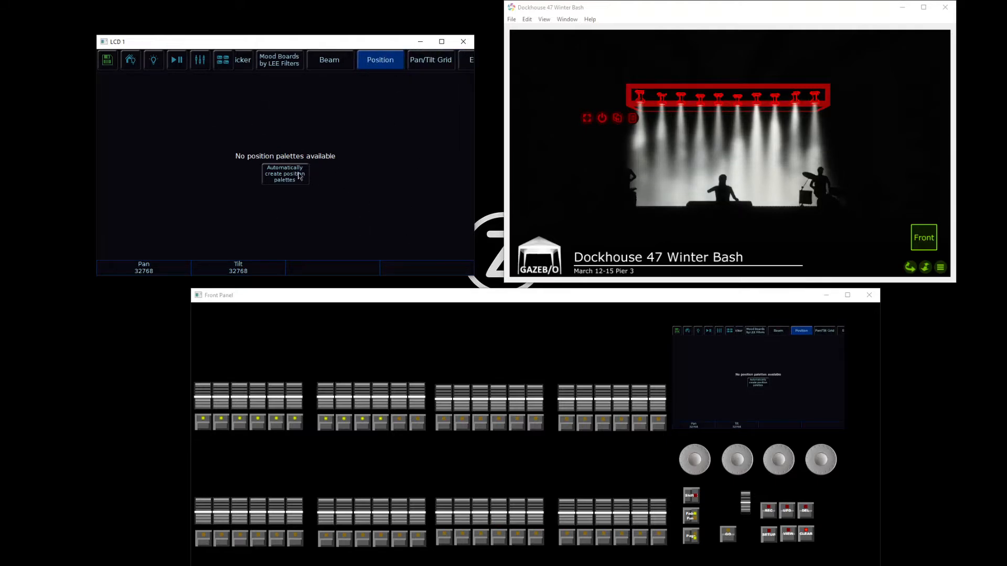
Step: Auto-create the Home Position palette and store the downstage look as palette 2
left_click(284, 173)
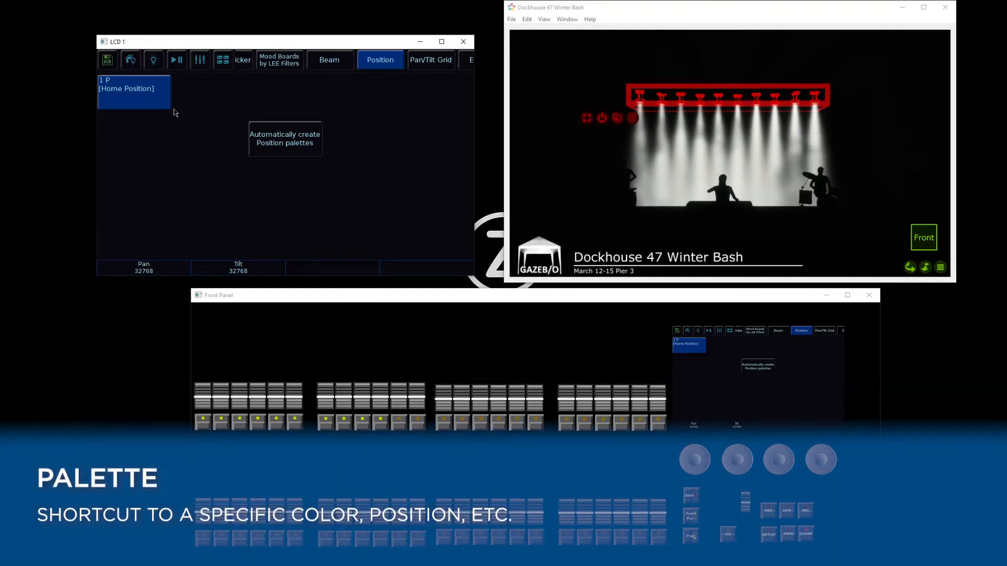
left_click(133, 91)
type("Down")
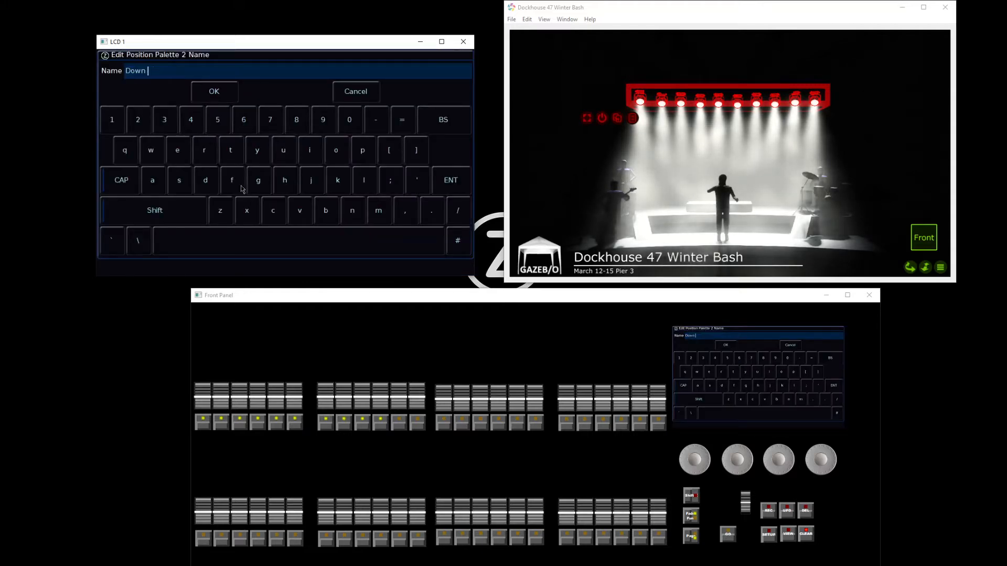
left_click(214, 91)
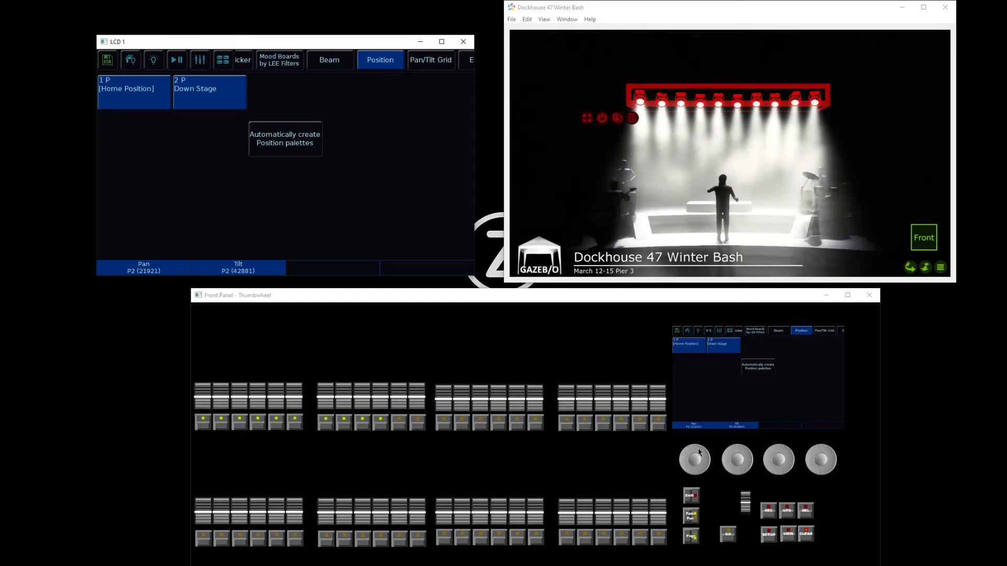
mouse_move(703, 452)
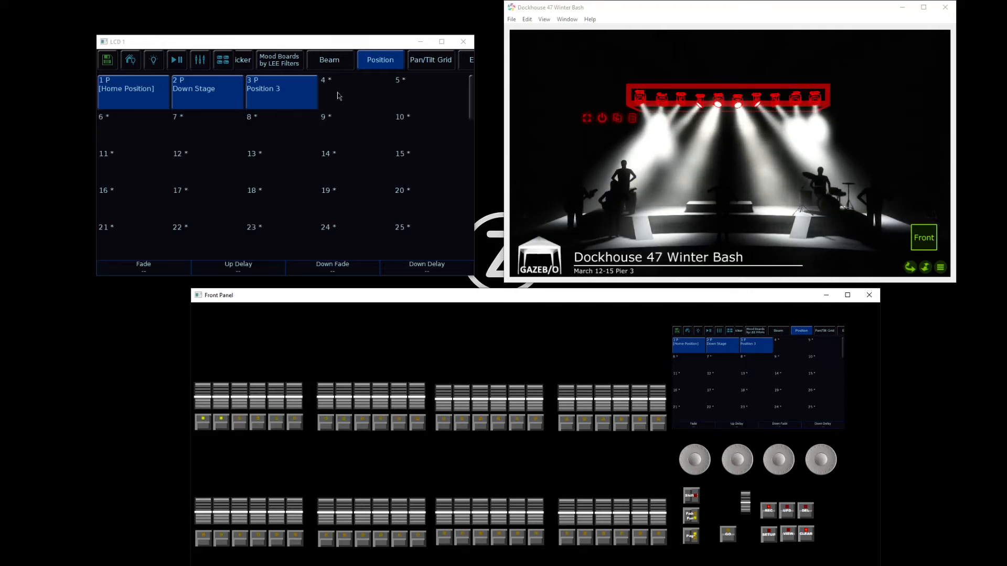
Step: Store the current positions as palette 4, then recall Position 3 and Position 4
left_click(359, 90)
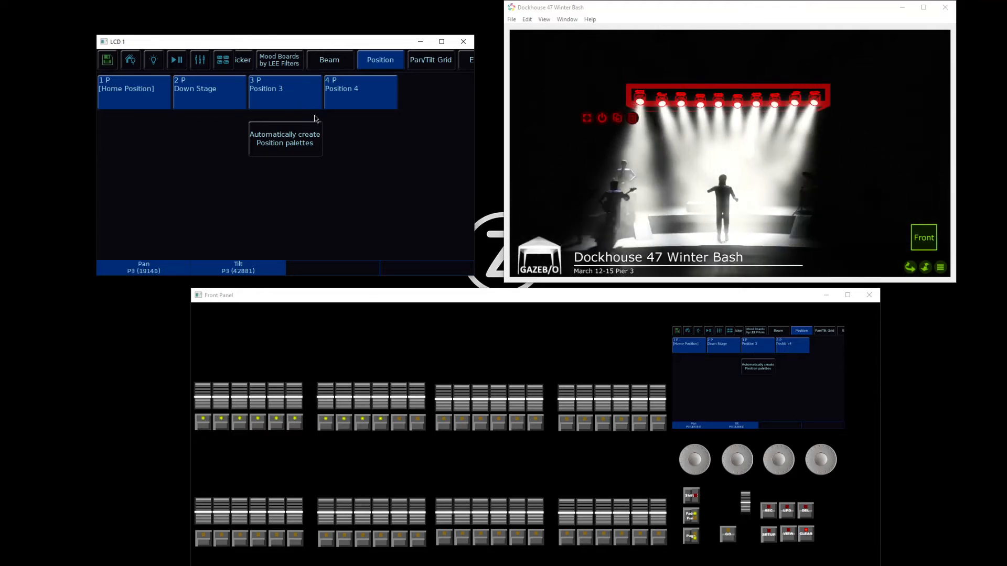
left_click(360, 90)
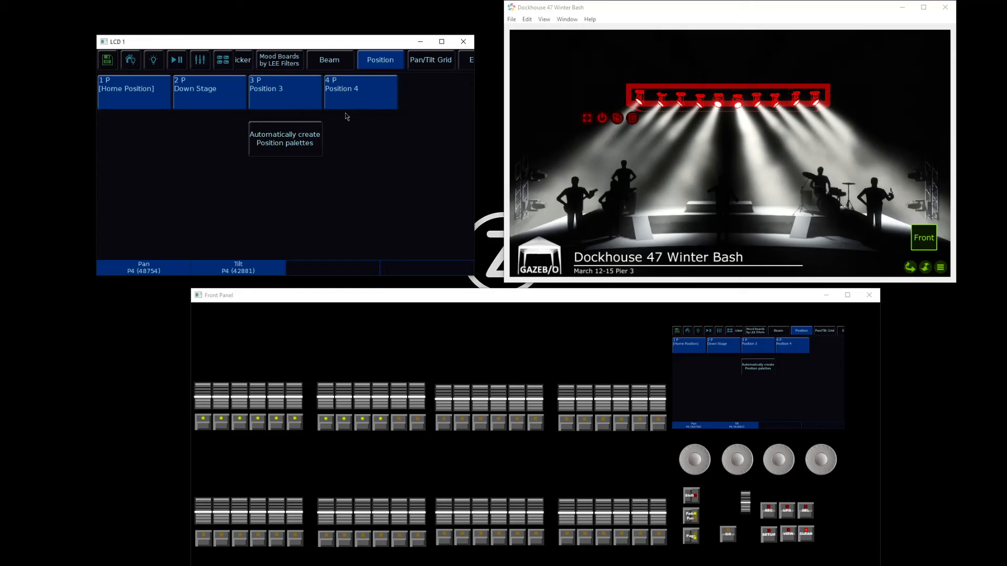
left_click(209, 92)
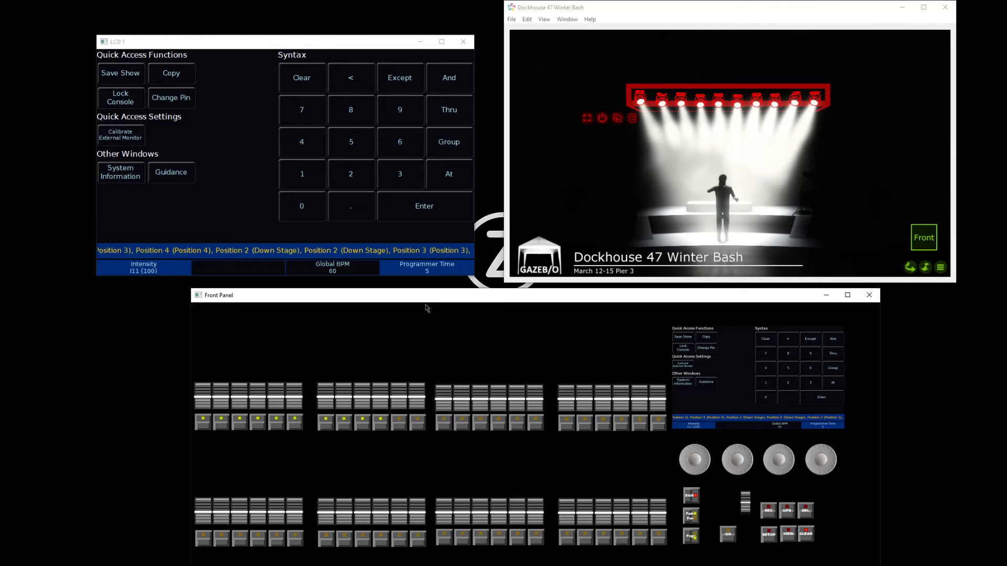
Step: Switch from the position palettes to the colour palettes list (White through Orange)
left_click_drag(820, 460, 821, 450)
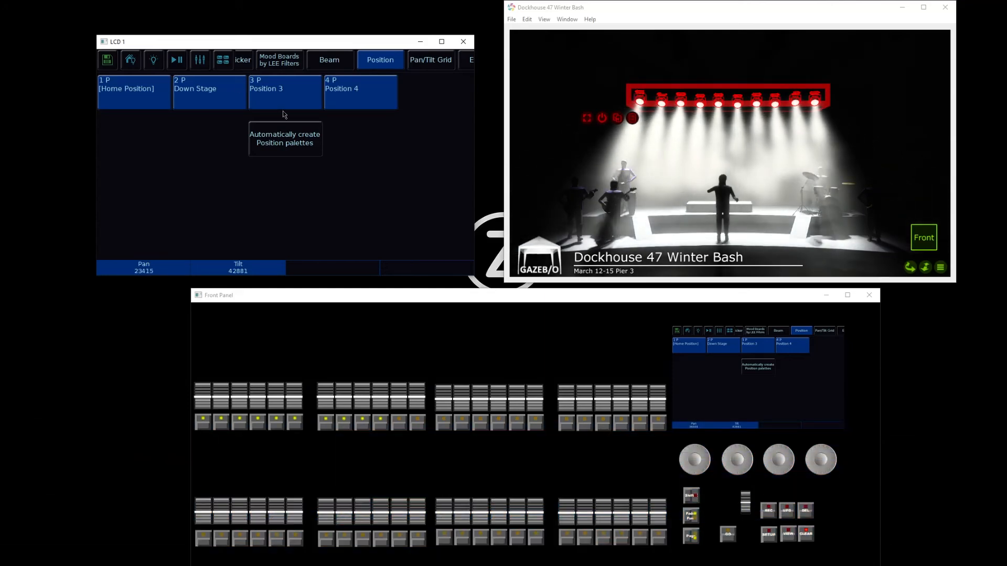
left_click(259, 59)
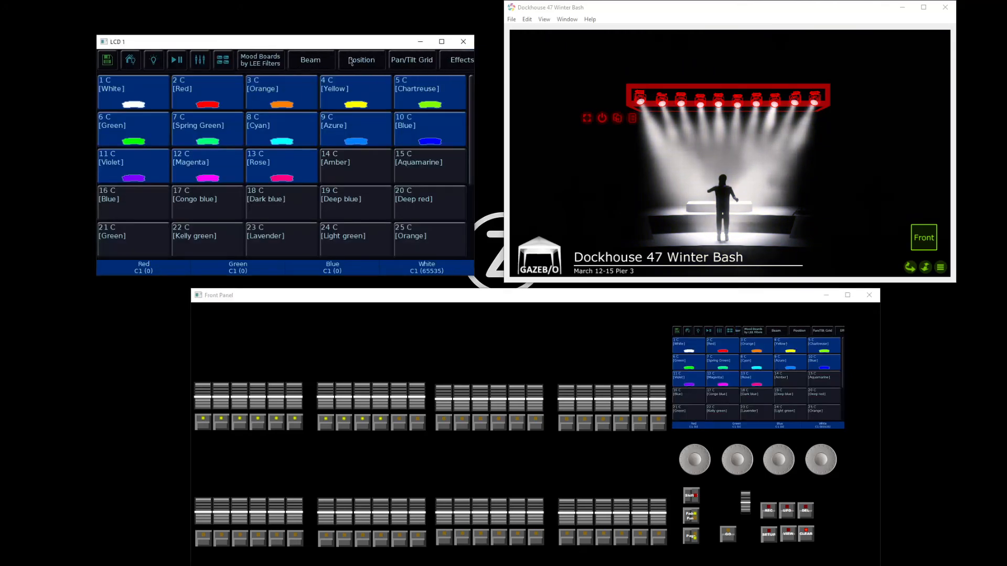
Step: Return to the position palettes with the washes at Position 3
left_click(361, 59)
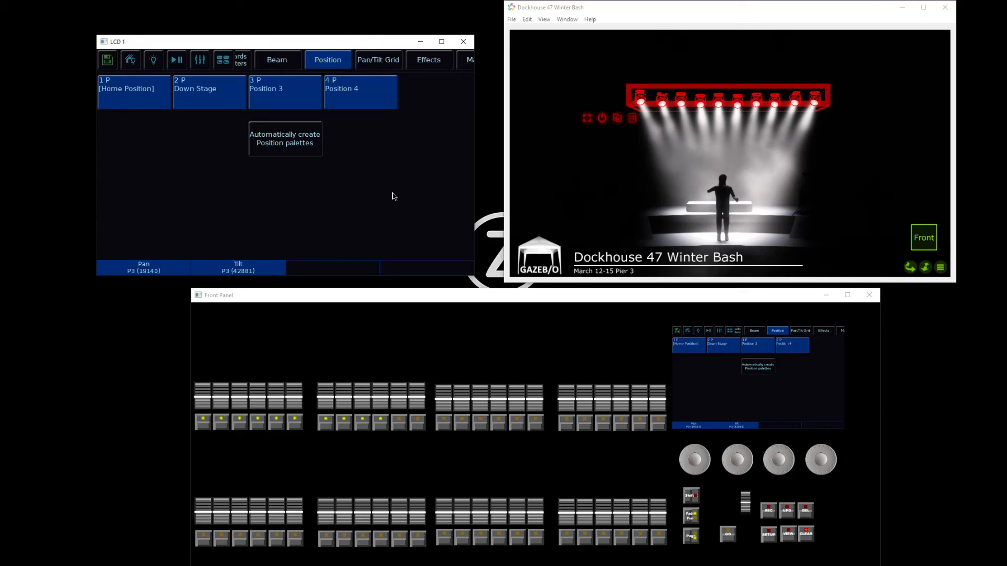
left_click(378, 59)
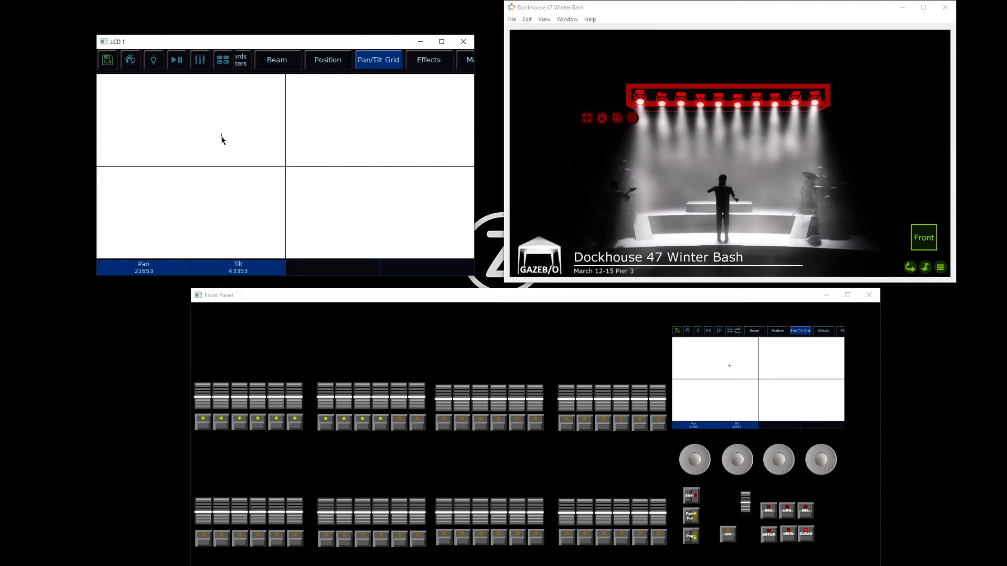
Step: Drag on the pan/tilt grid to move the washes to pan 22719, tilt 37304
left_click_drag(221, 140, 228, 156)
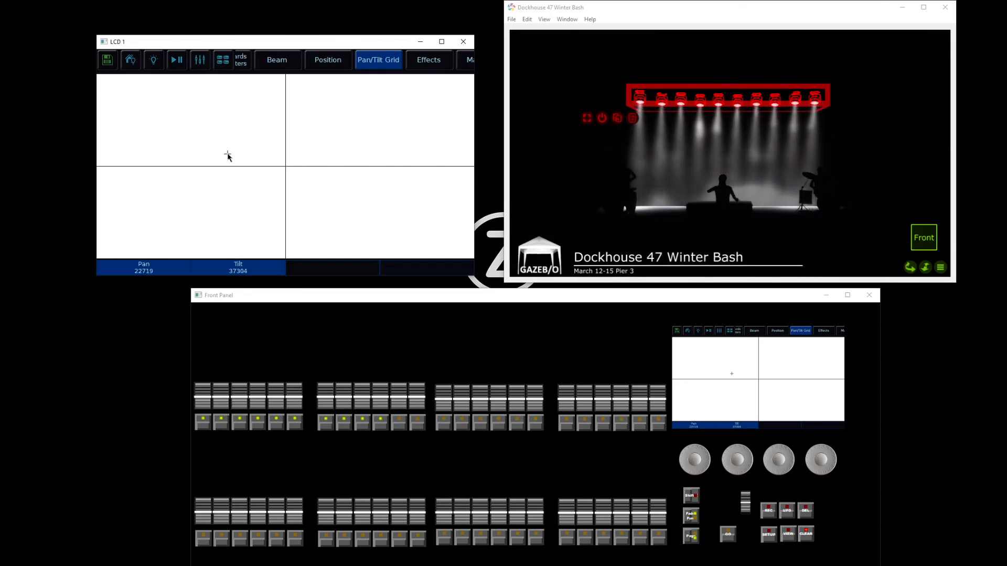